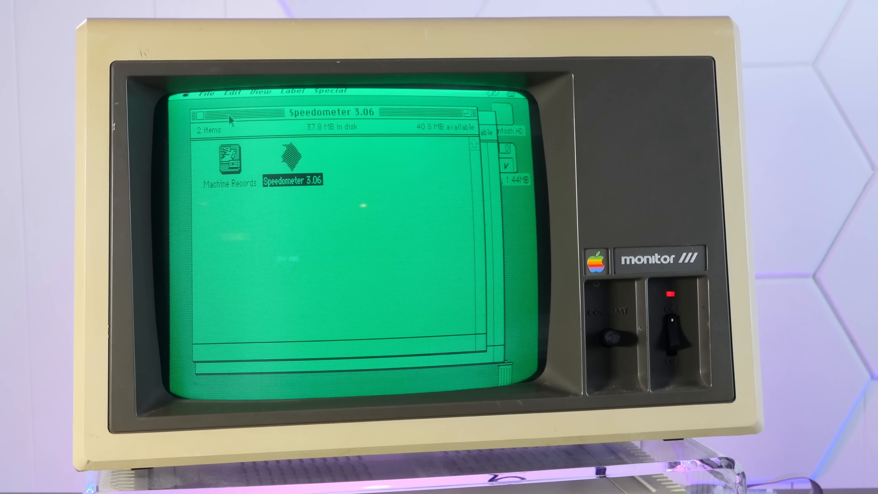
Launch Photoshop 0.63b from Apps and accept a 512 by 512 monochrome new image.
left_click(196, 115)
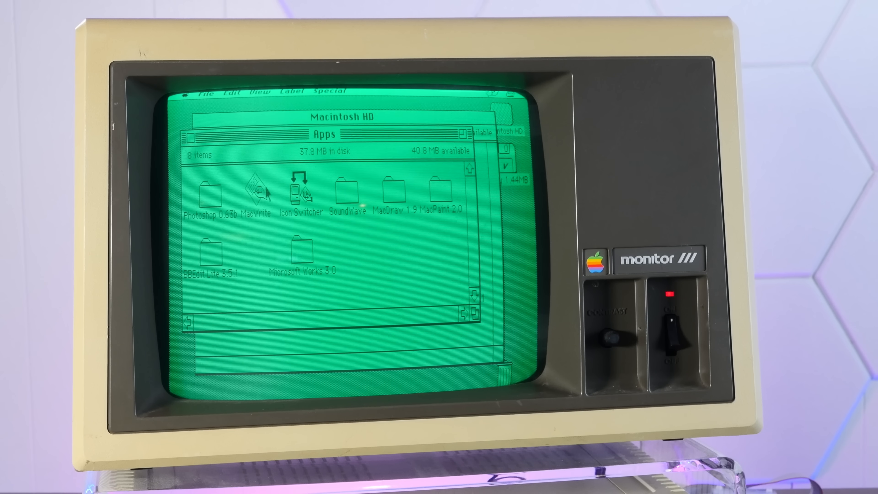
left_click(208, 189)
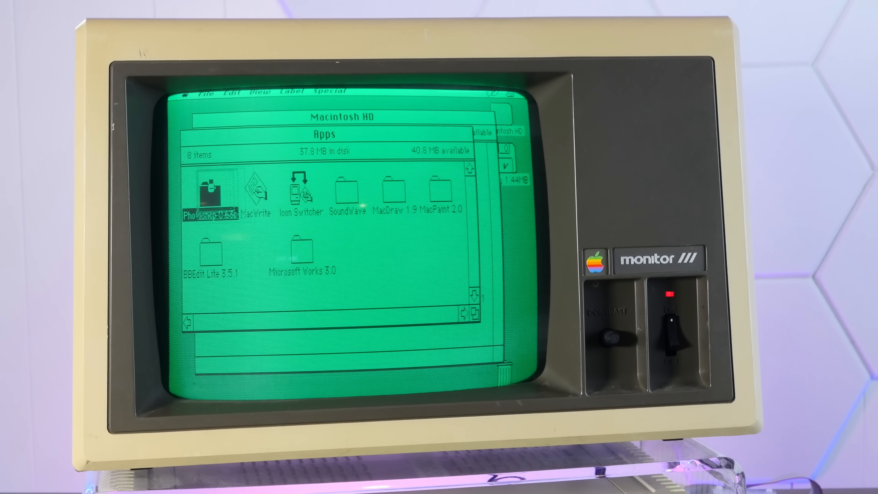
double_click(206, 194)
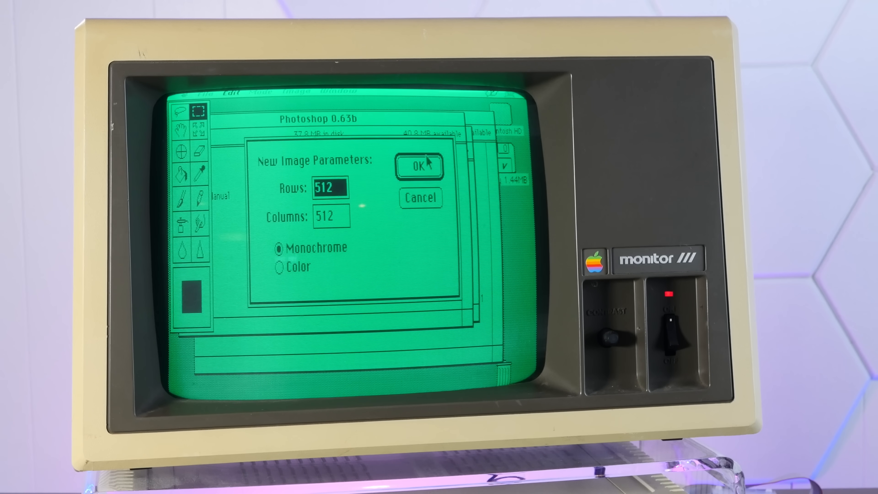
left_click(419, 167)
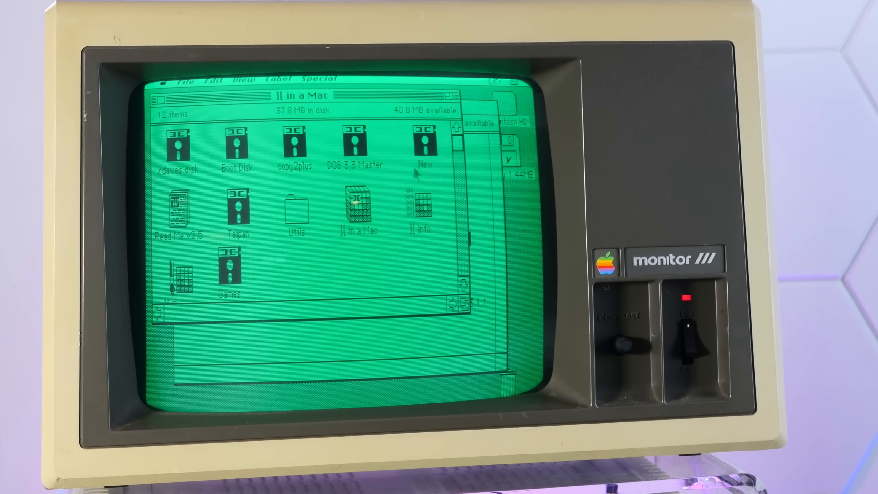
Start II in a Mac and enter the BASIC loop line 20 GOTO 10.
left_click(359, 209)
type("20 P")
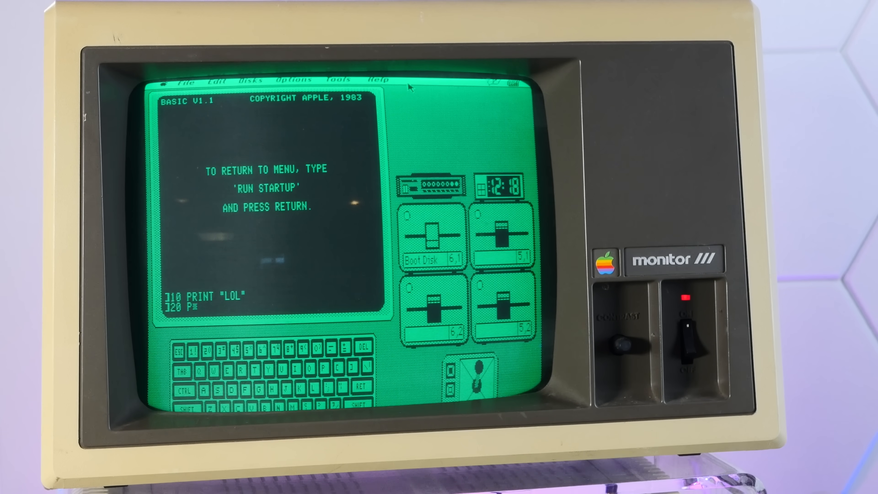
type("GOTO 10")
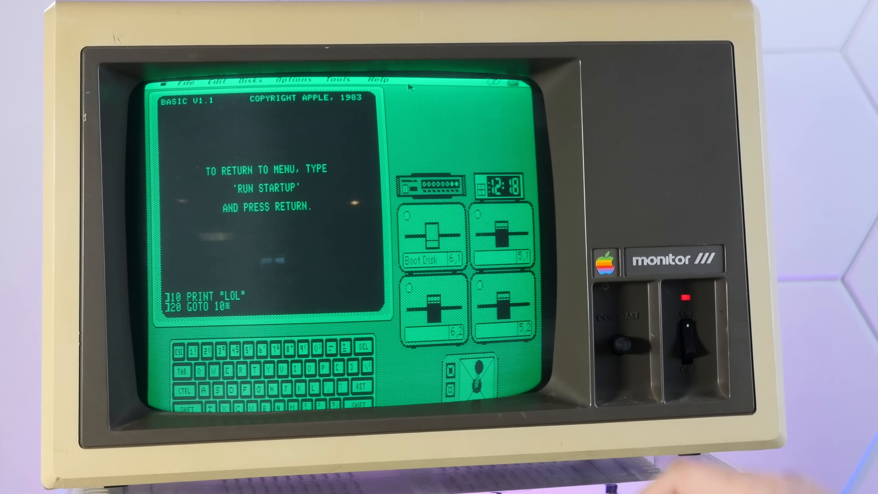
key("Return")
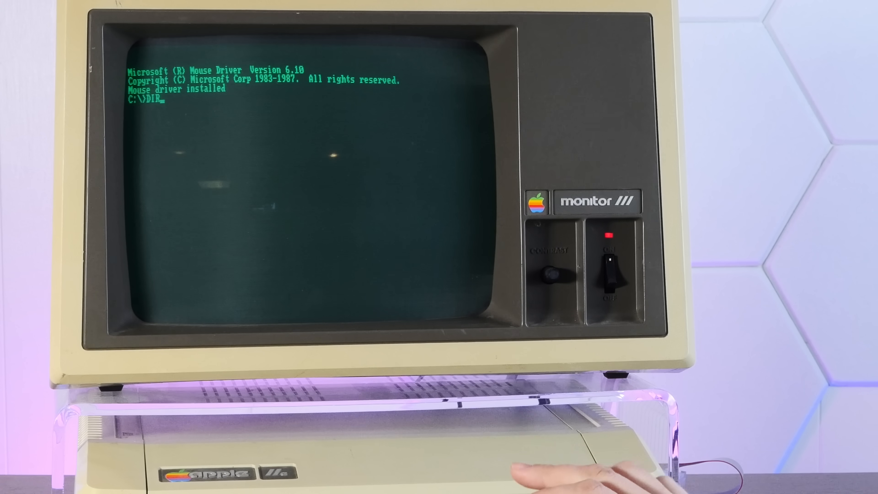
Run DIR at the C:\> prompt to list drive C's root directory.
key("Return")
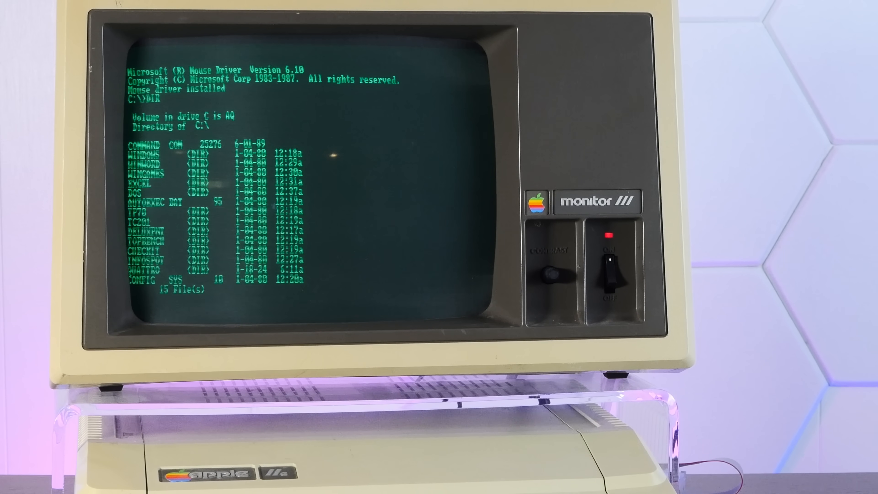